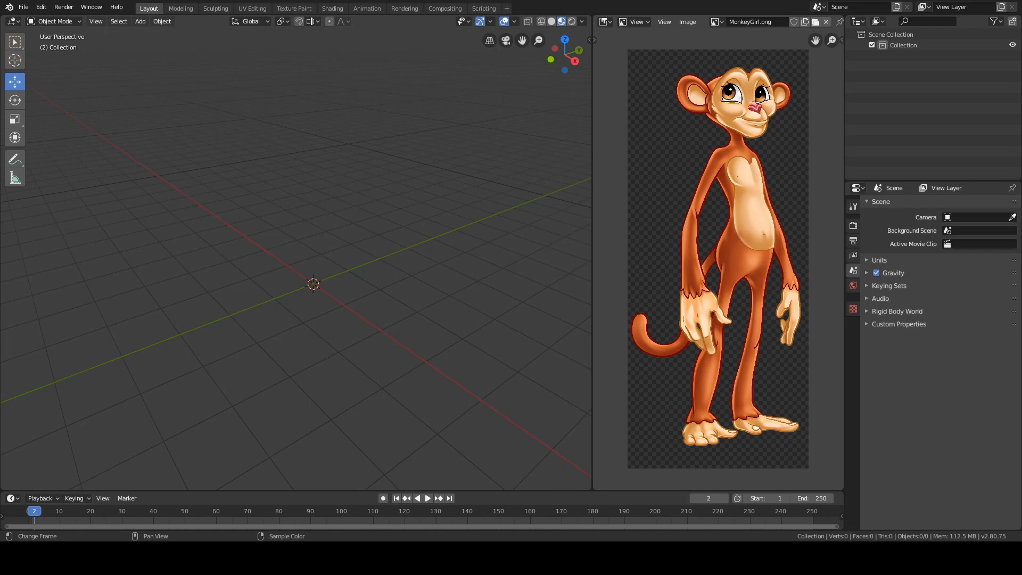
- Add a Suzanne monkey head with a two-level Subdivision Surface, shaded smooth
{"action": "left_click", "coordinate": [23, 7]}
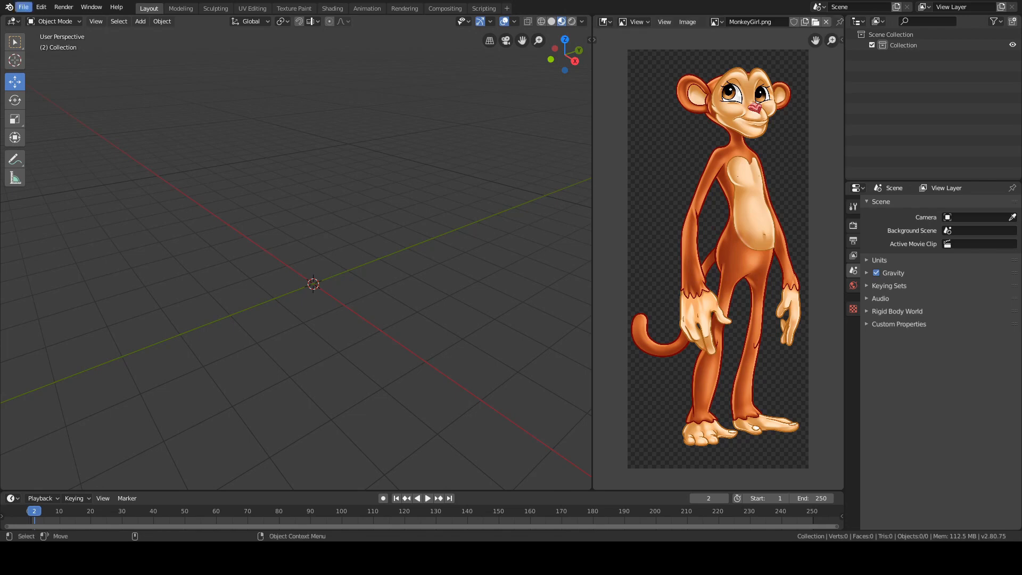
{"action": "left_click", "coordinate": [23, 7]}
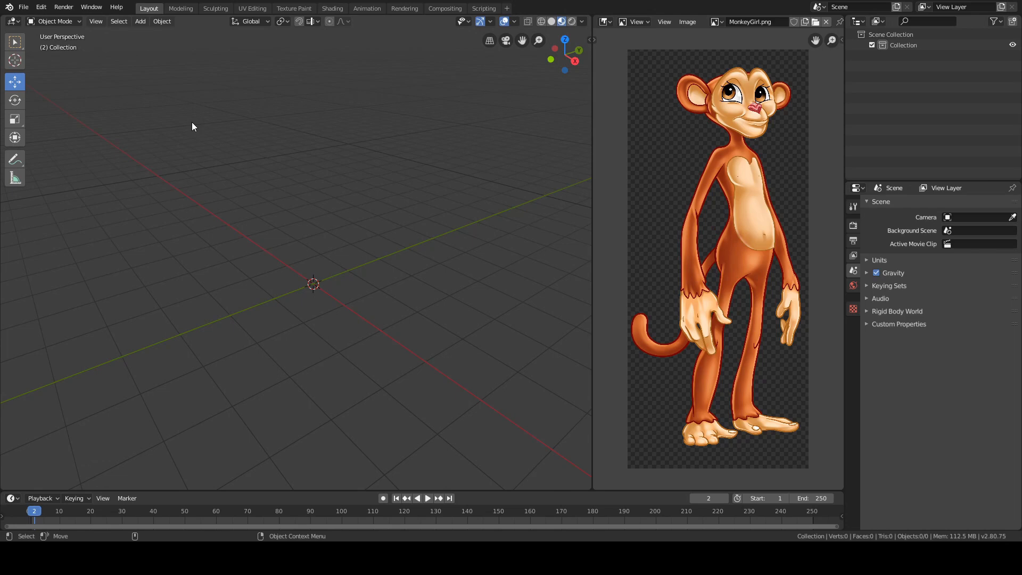
{"action": "mouse_move", "coordinate": [203, 135]}
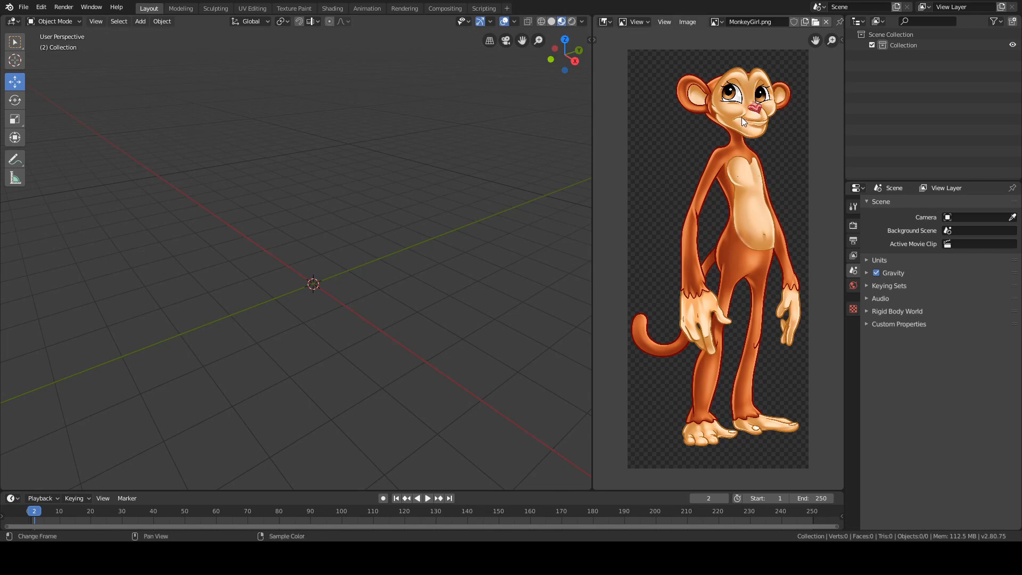
{"action": "mouse_move", "coordinate": [469, 291]}
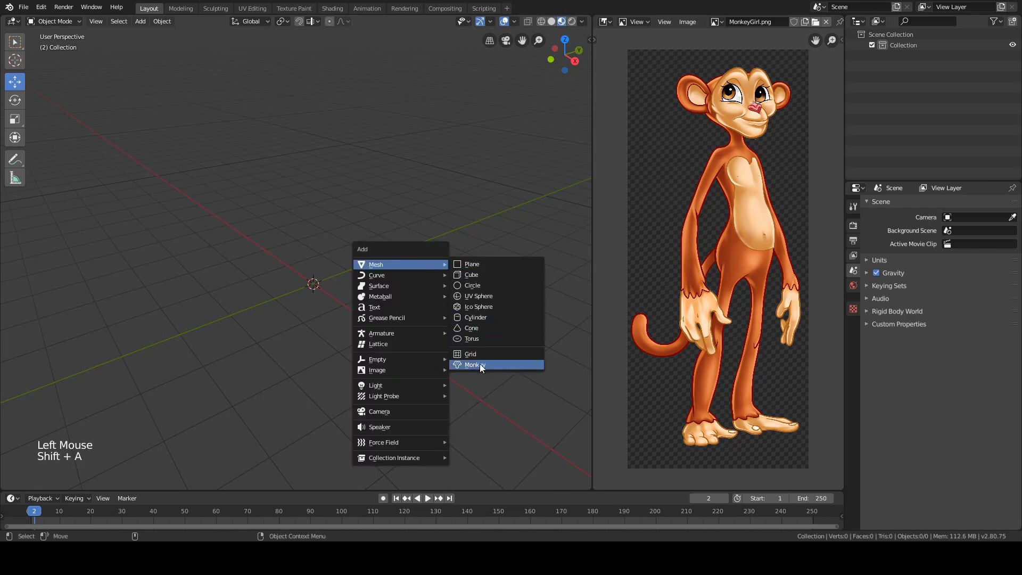
{"action": "left_click", "coordinate": [476, 364]}
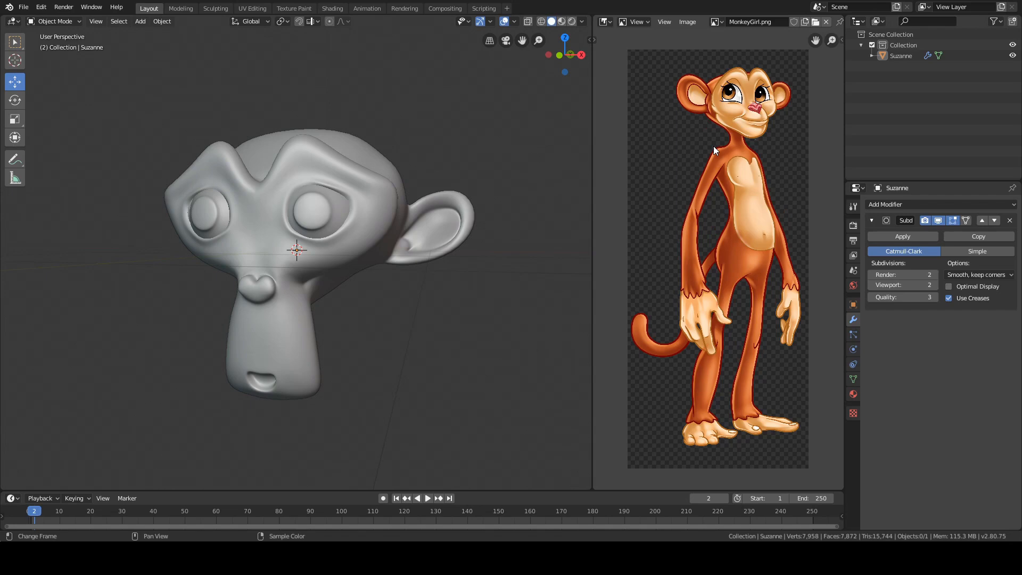
{"action": "mouse_move", "coordinate": [732, 63]}
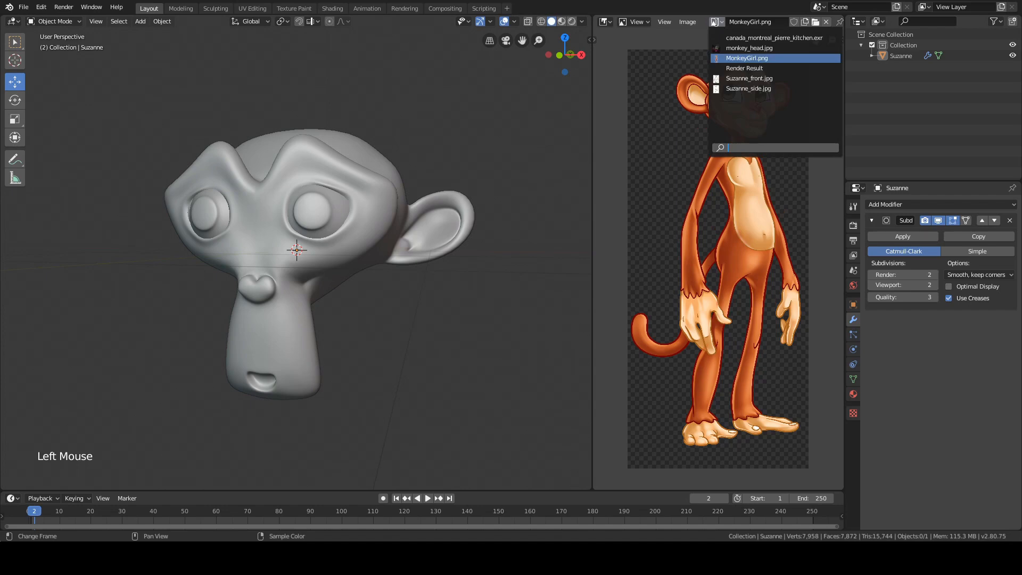
- Preview Suzanne_front, Suzanne_side and MonkeyGirl, then display monkey_head.jpg in the Image Editor
{"action": "left_click", "coordinate": [748, 78]}
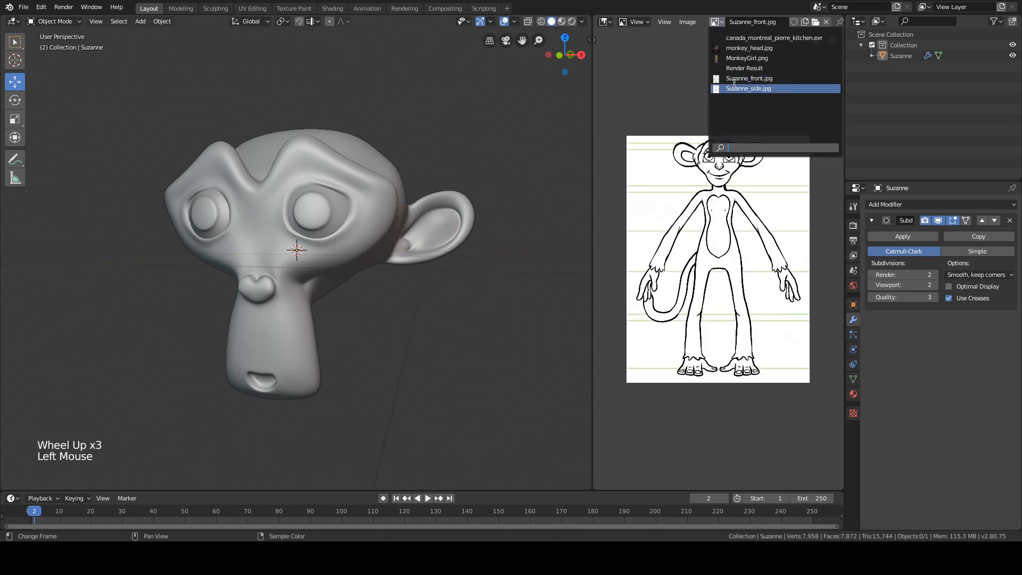
{"action": "left_click", "coordinate": [747, 88]}
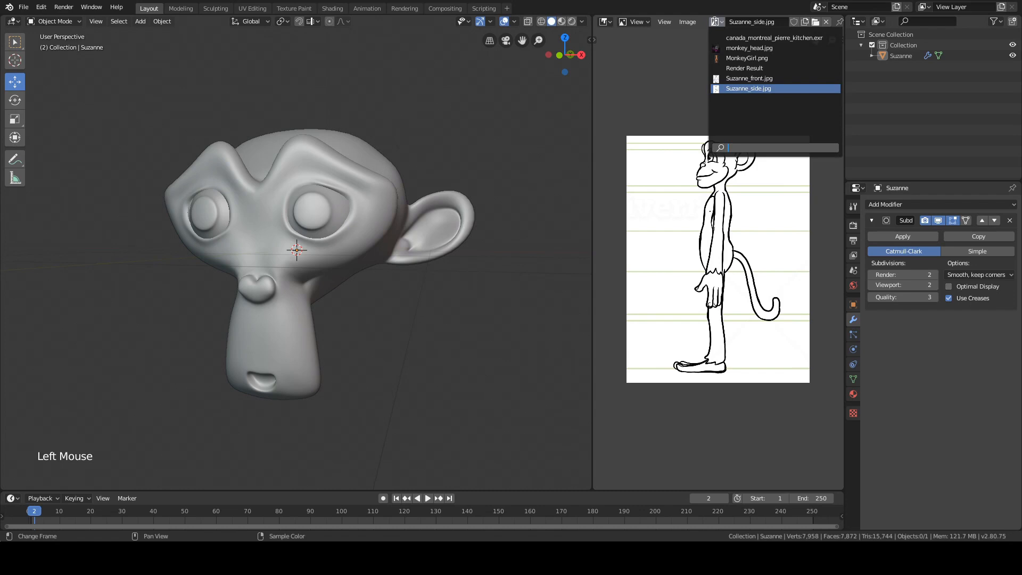
{"action": "left_click", "coordinate": [749, 47]}
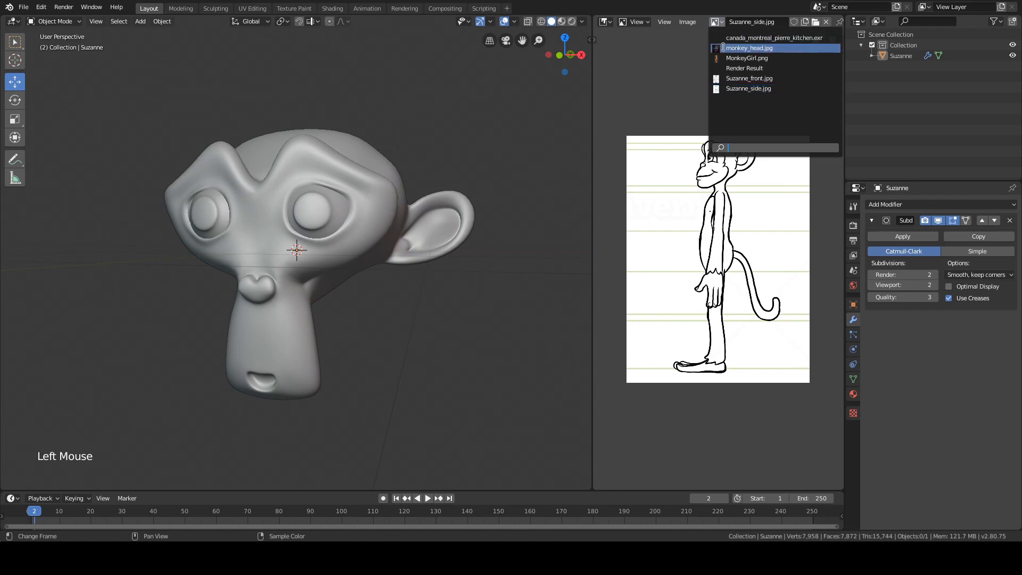
{"action": "left_click", "coordinate": [746, 58]}
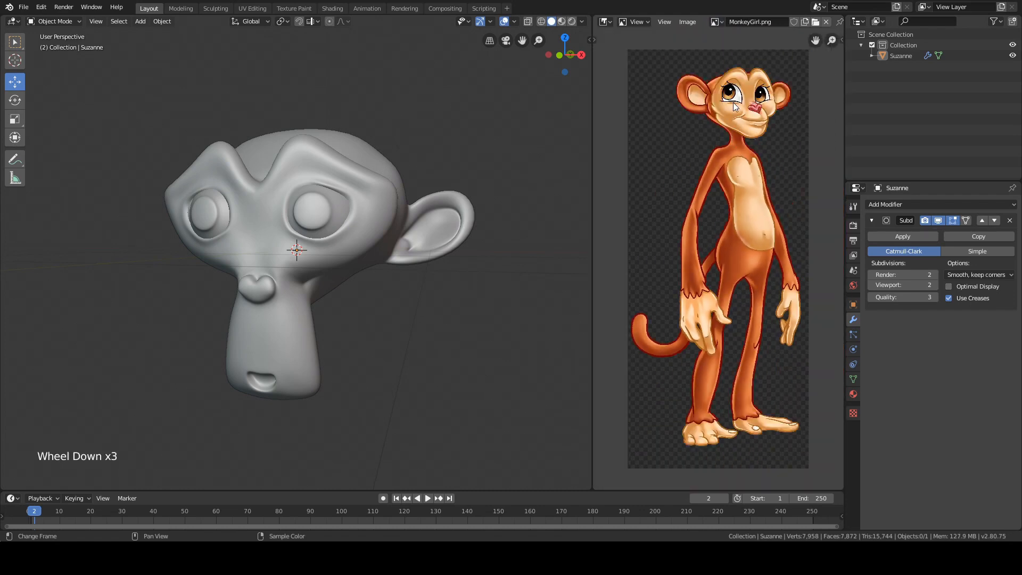
{"action": "left_click", "coordinate": [716, 22]}
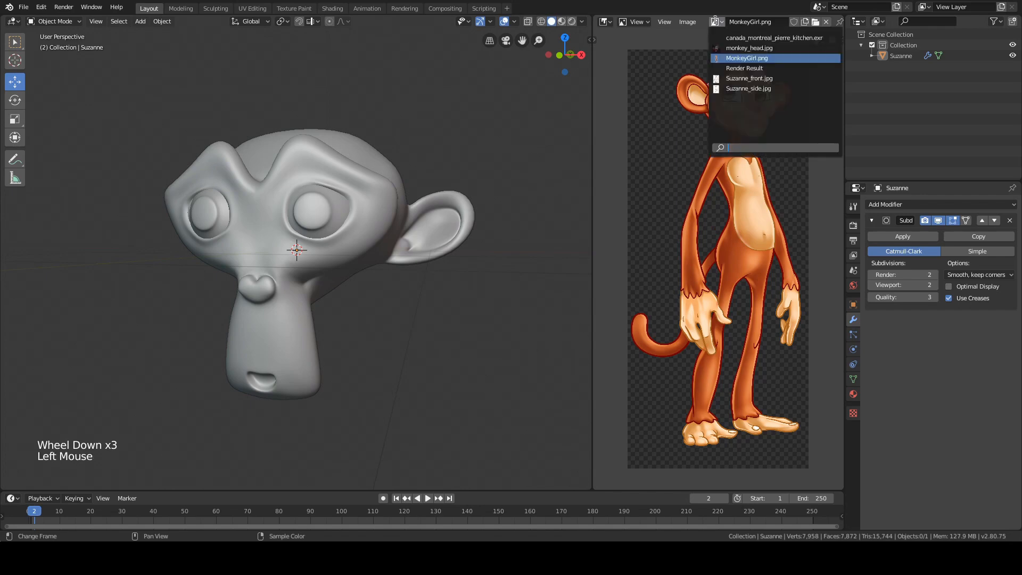
{"action": "left_click", "coordinate": [749, 47]}
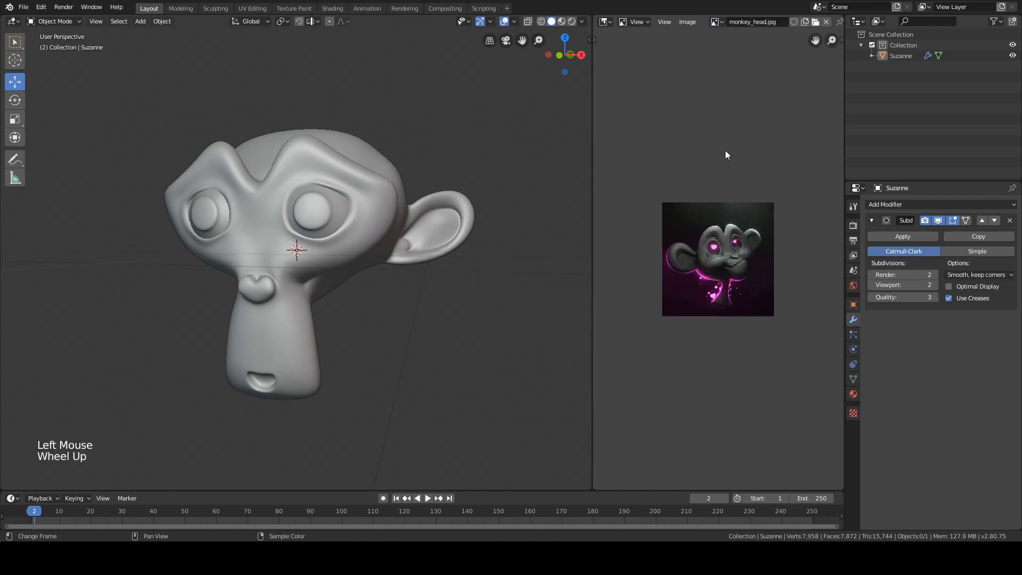
{"action": "scroll", "scroll_direction": "up", "scroll_amount": 3}
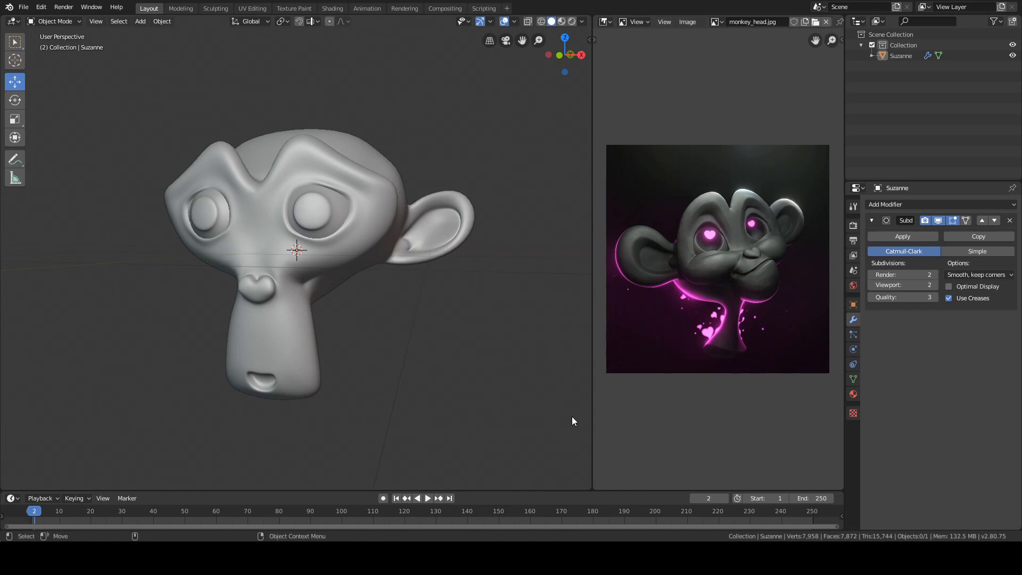
{"action": "mouse_move", "coordinate": [409, 514]}
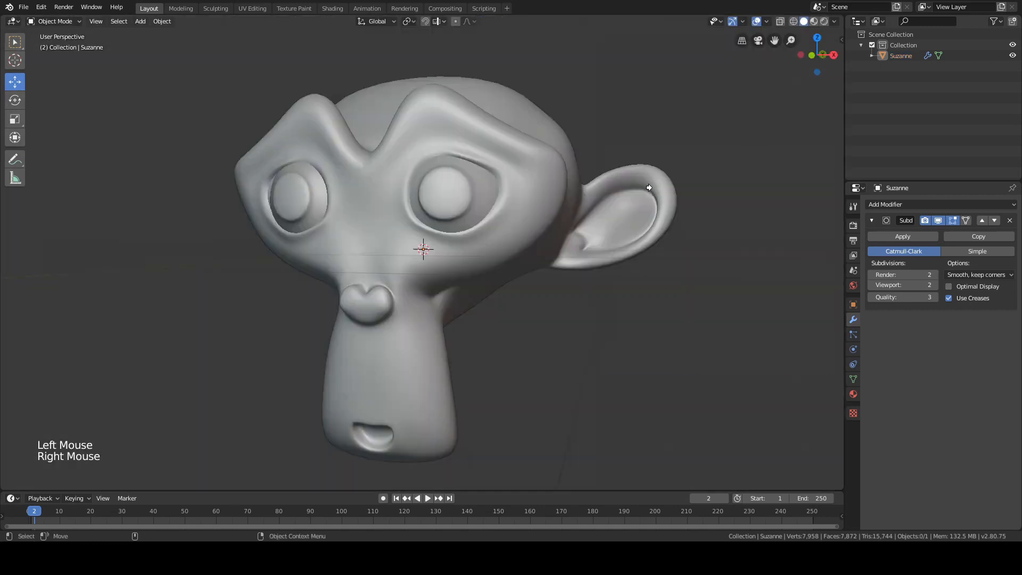
- Delete Suzanne and start the Import Images as Planes file browser
{"action": "scroll", "scroll_direction": "down", "scroll_amount": 3}
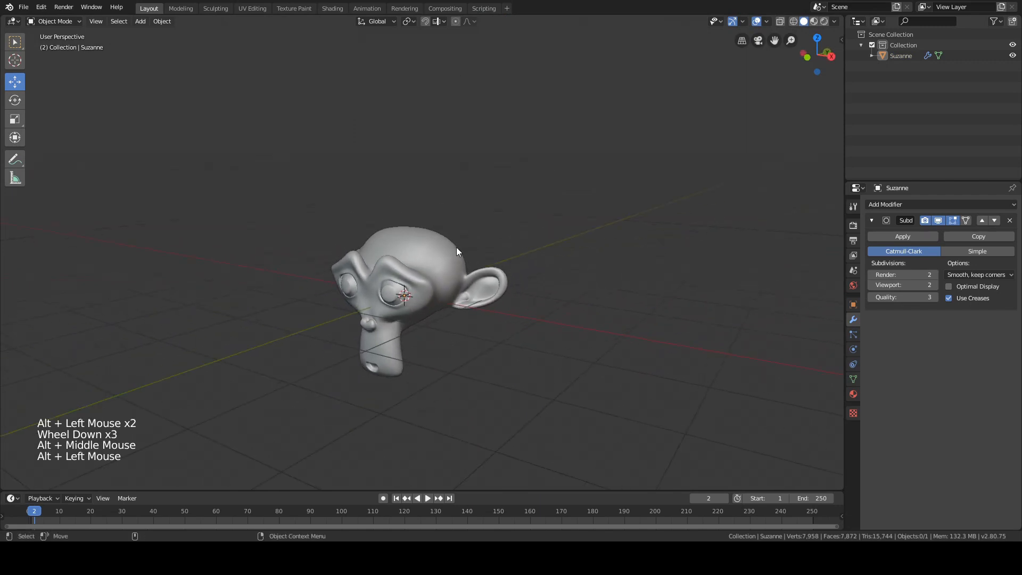
{"action": "key", "text": "Delete"}
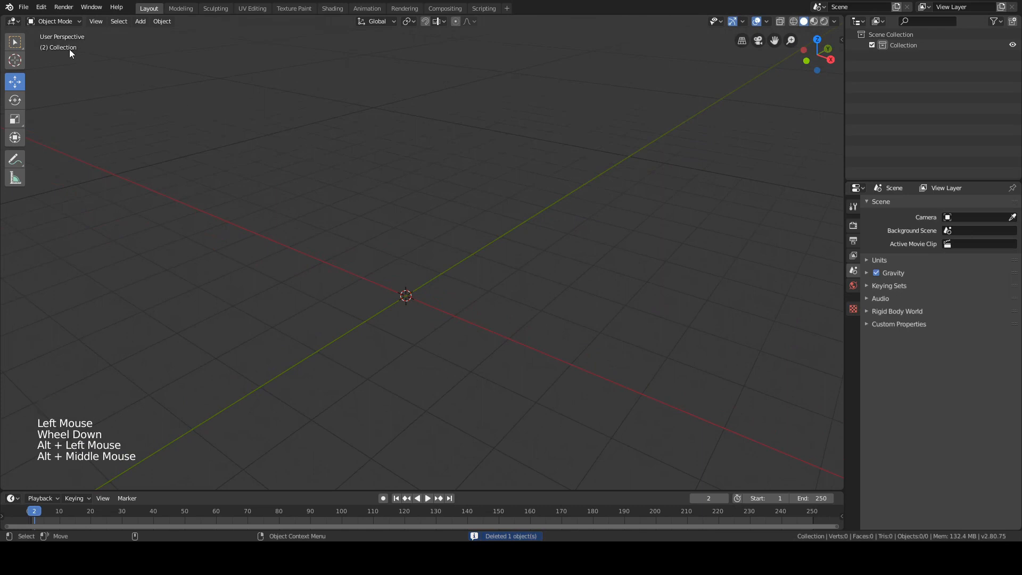
{"action": "left_click", "coordinate": [23, 7]}
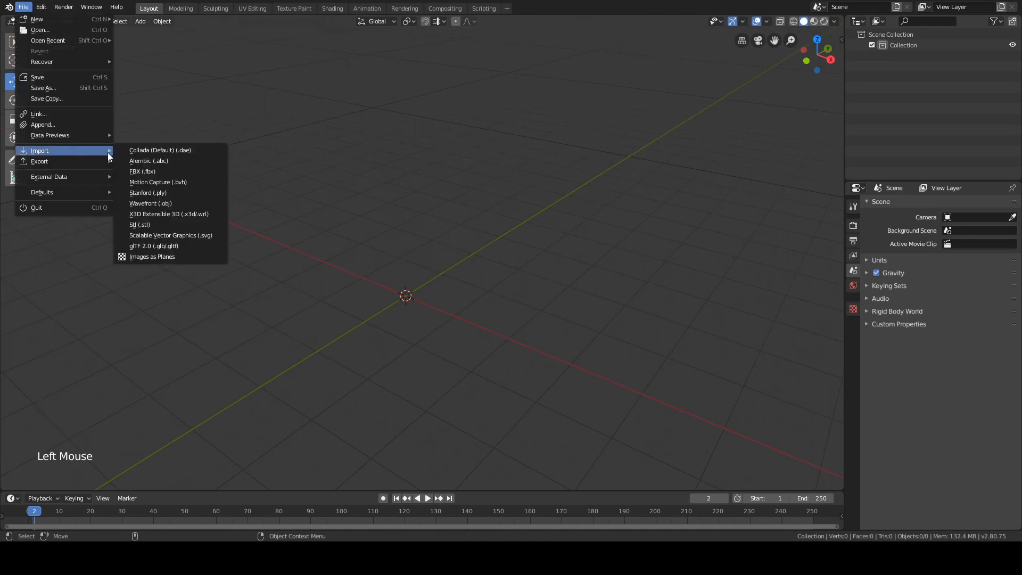
{"action": "left_click", "coordinate": [151, 256]}
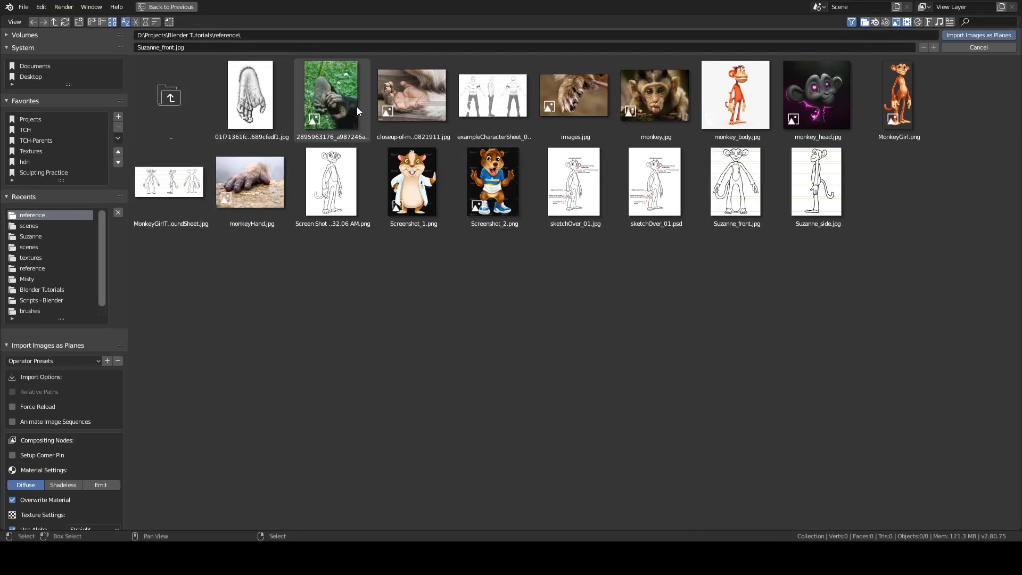
- Navigate from Projects into the Blender Tutorials reference images folder
{"action": "left_click", "coordinate": [168, 94]}
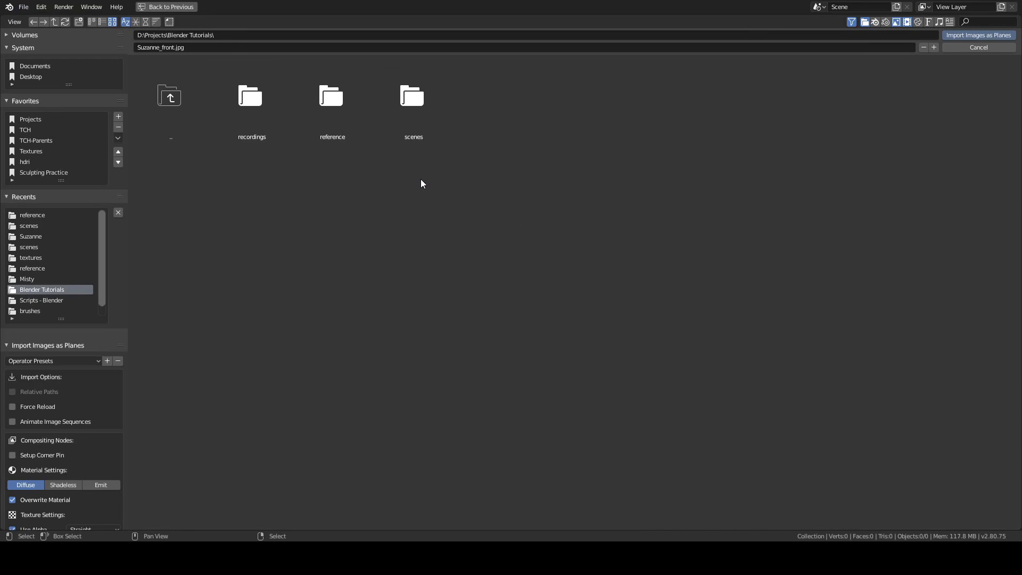
{"action": "left_click", "coordinate": [251, 98]}
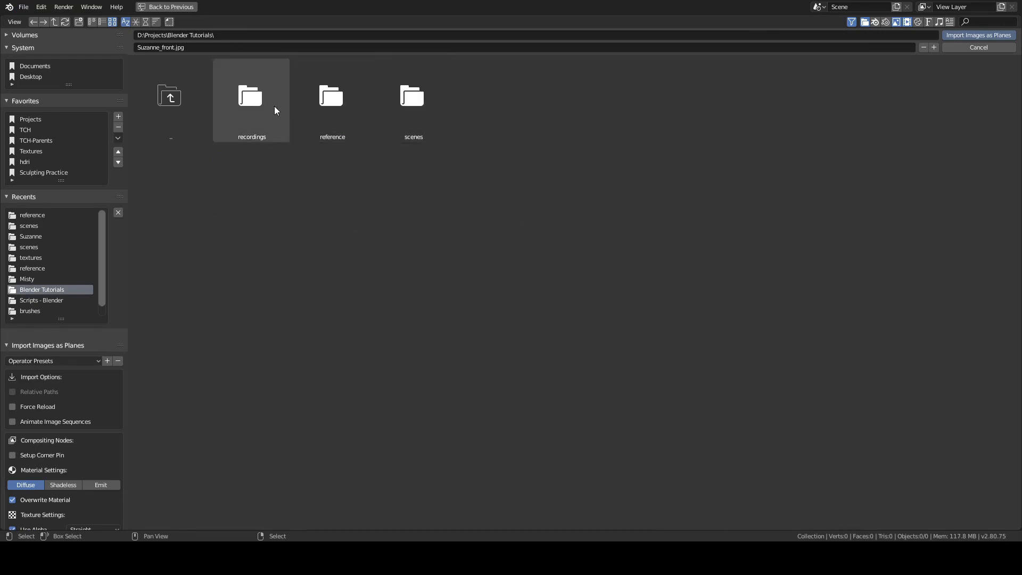
{"action": "left_click", "coordinate": [170, 96]}
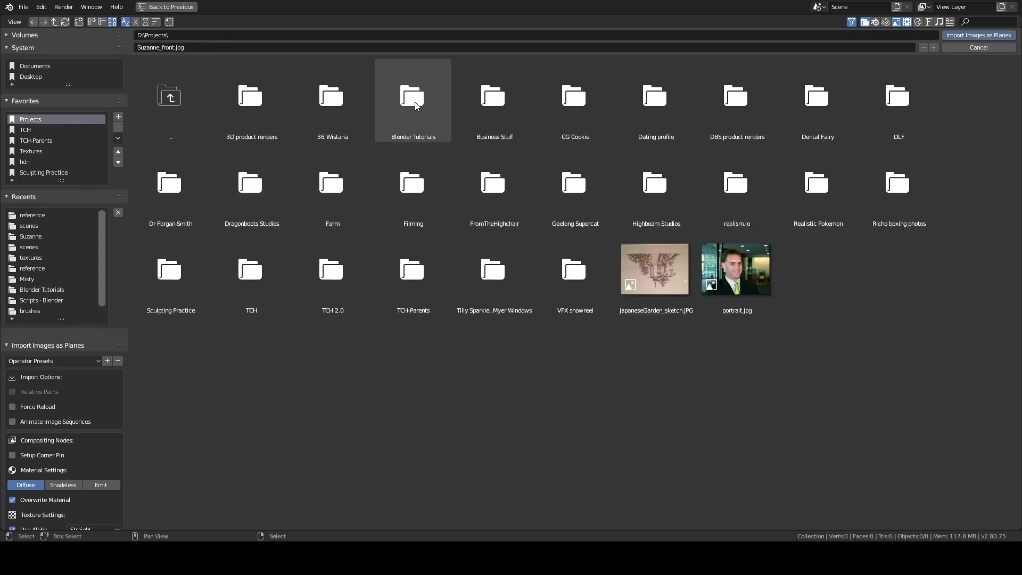
{"action": "double_click", "coordinate": [413, 95]}
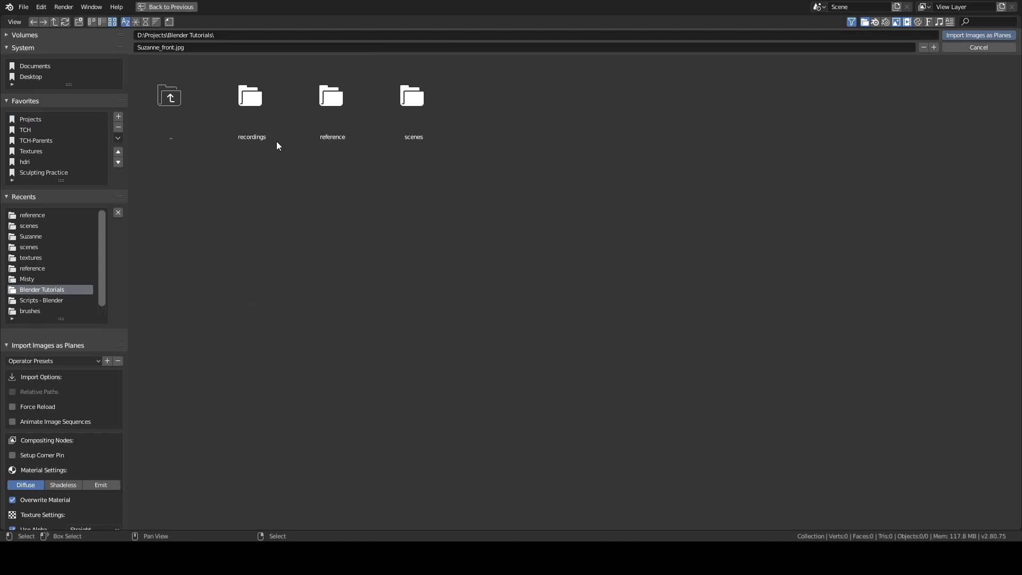
{"action": "mouse_move", "coordinate": [355, 190]}
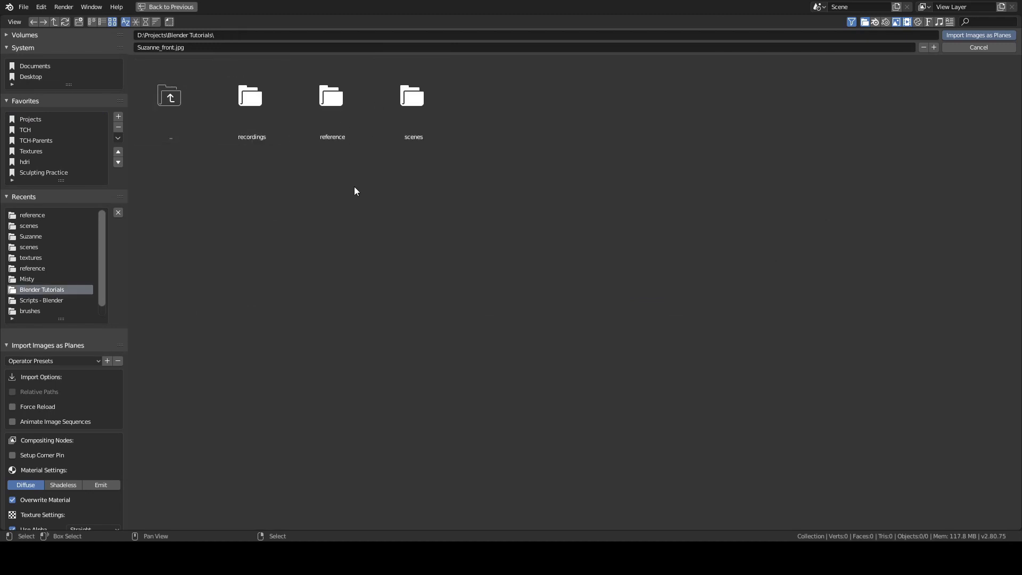
{"action": "double_click", "coordinate": [332, 96]}
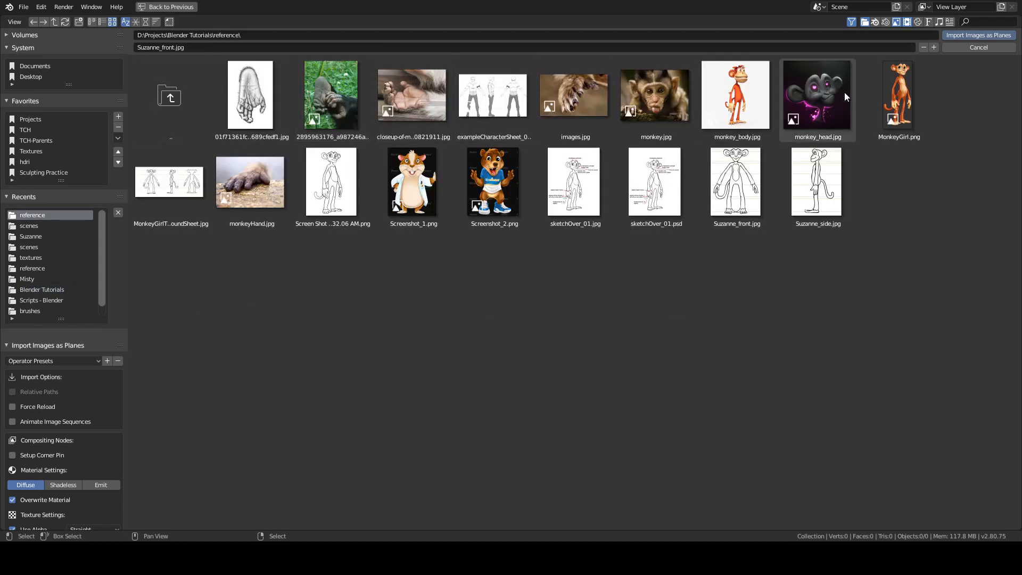
{"action": "left_click", "coordinate": [28, 226]}
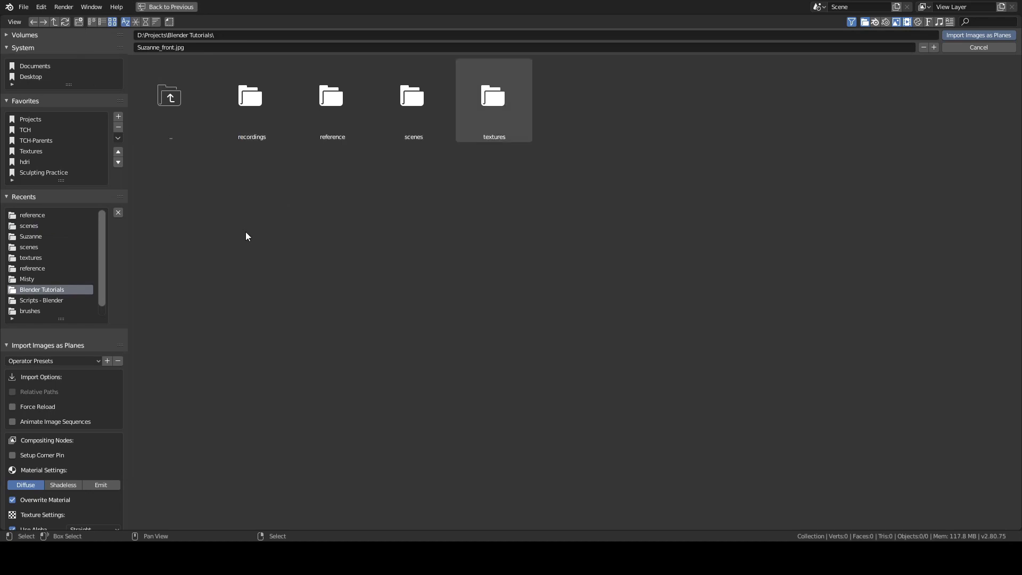
{"action": "mouse_move", "coordinate": [331, 208]}
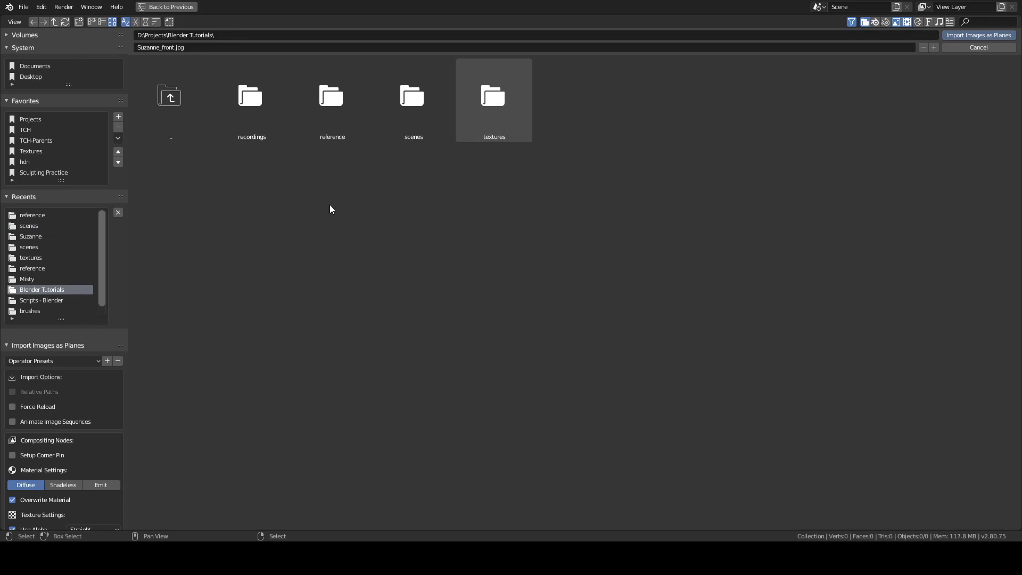
{"action": "double_click", "coordinate": [332, 101]}
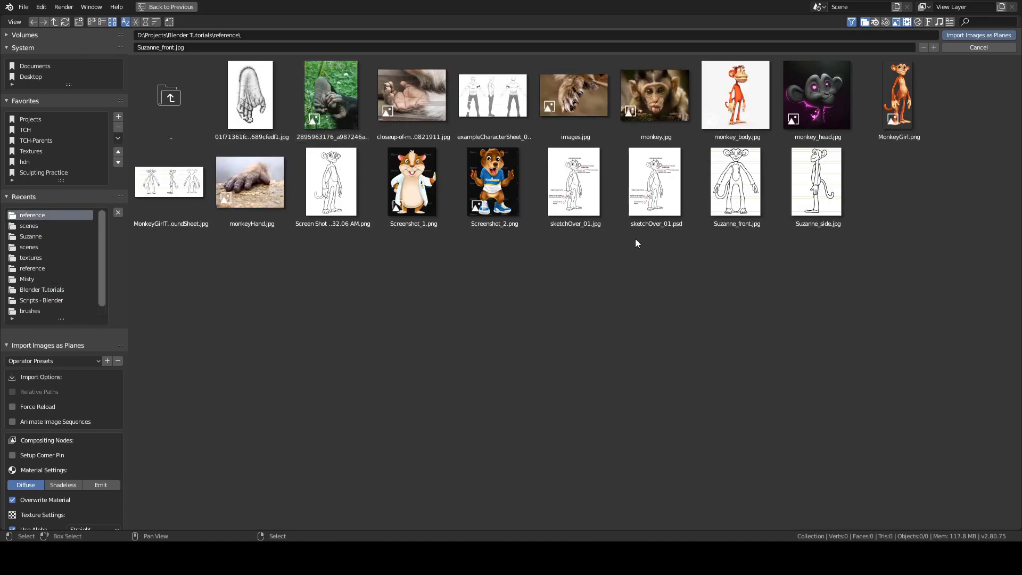
- Select Suzanne_front.jpg and Suzanne_side.jpg and import them as image planes
{"action": "left_click", "coordinate": [735, 181]}
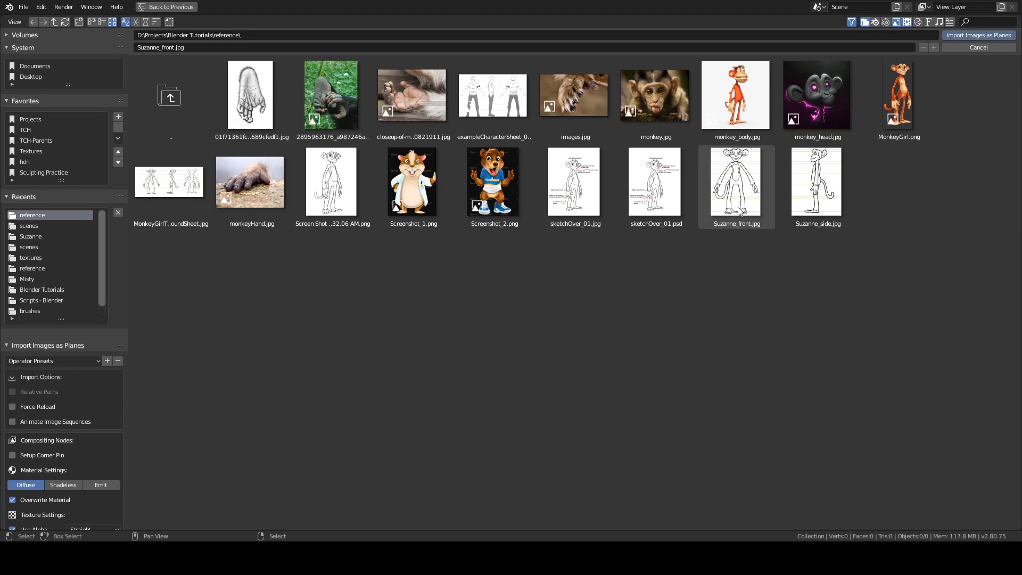
{"action": "left_click", "coordinate": [817, 181]}
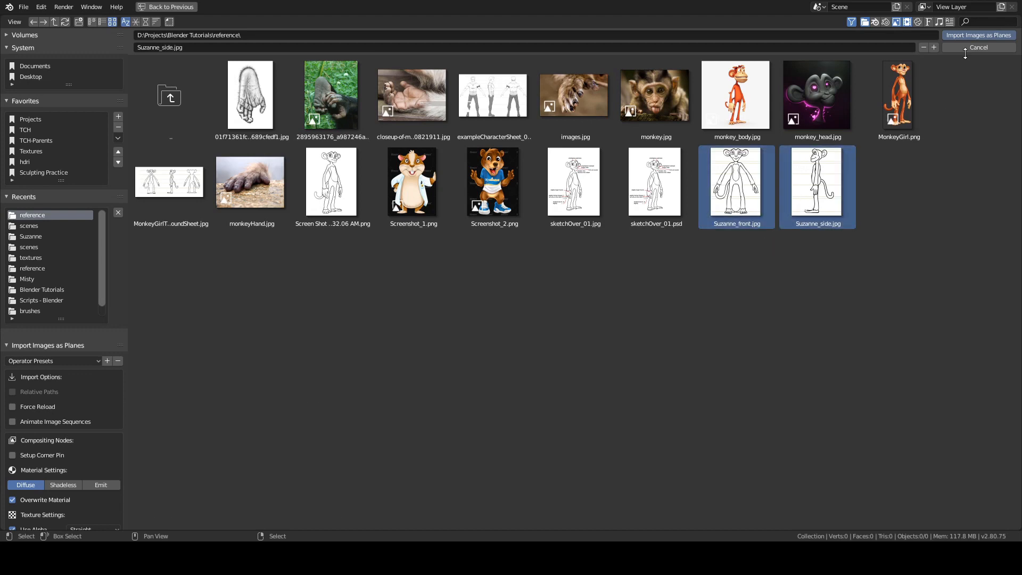
{"action": "left_click", "coordinate": [977, 35]}
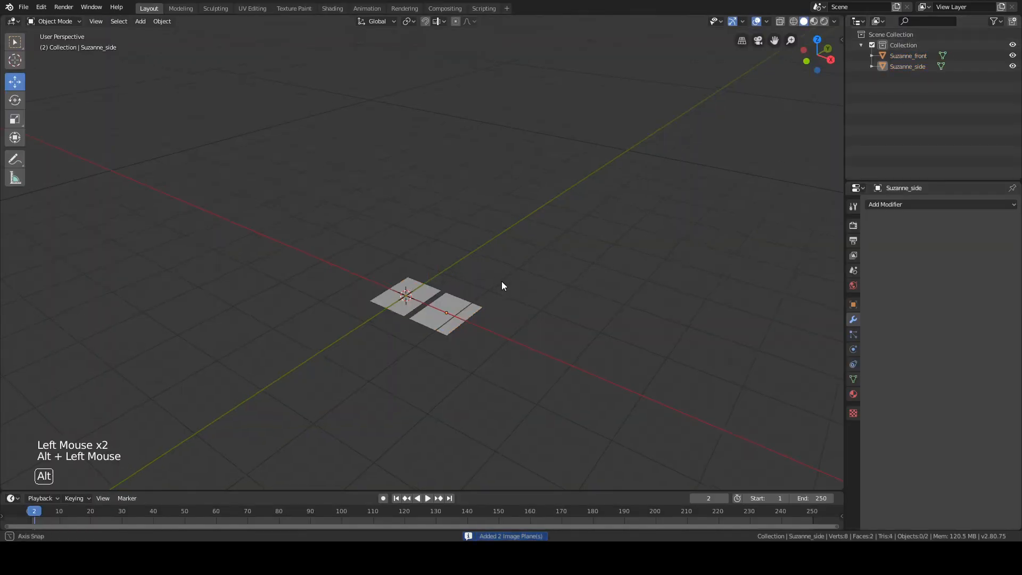
{"action": "scroll", "scroll_direction": "up", "scroll_amount": 3}
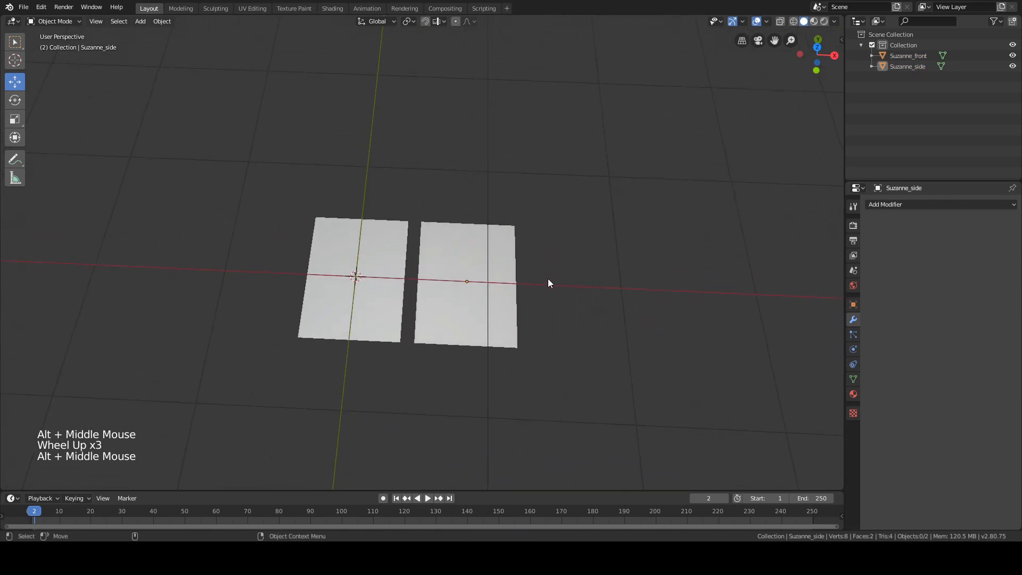
{"action": "key", "text": "alt"}
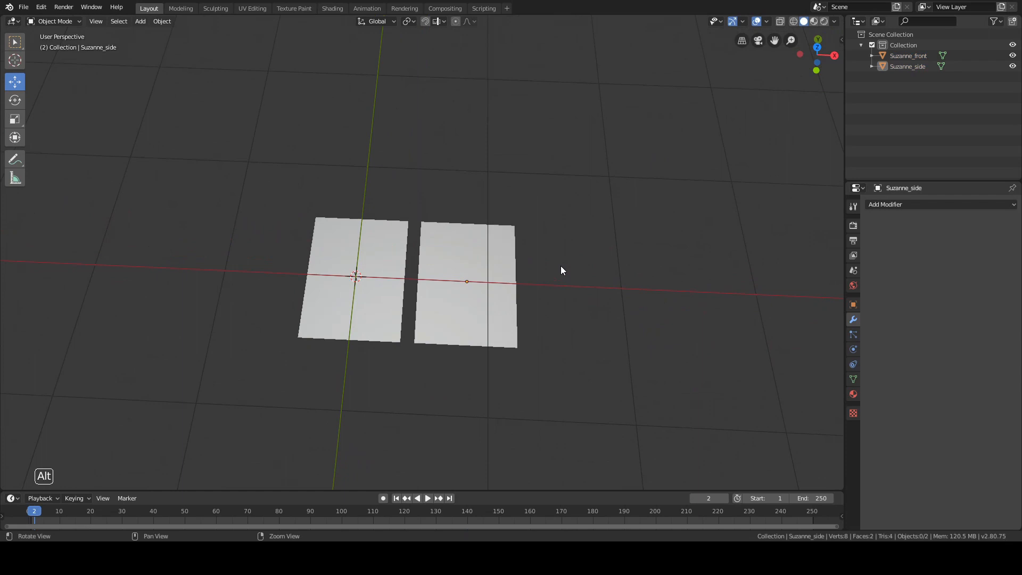
{"action": "key", "text": "z"}
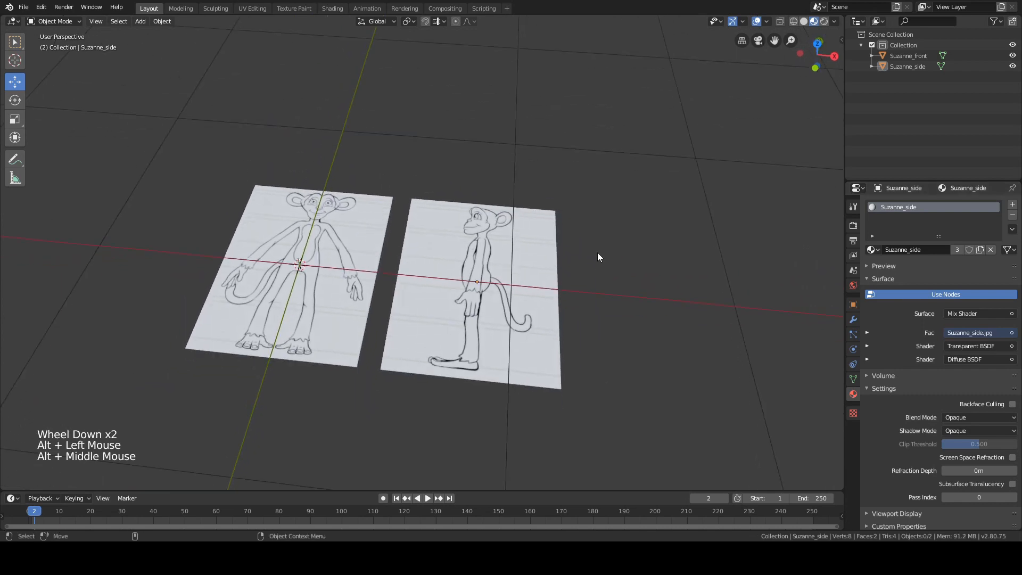
{"action": "key", "text": "z"}
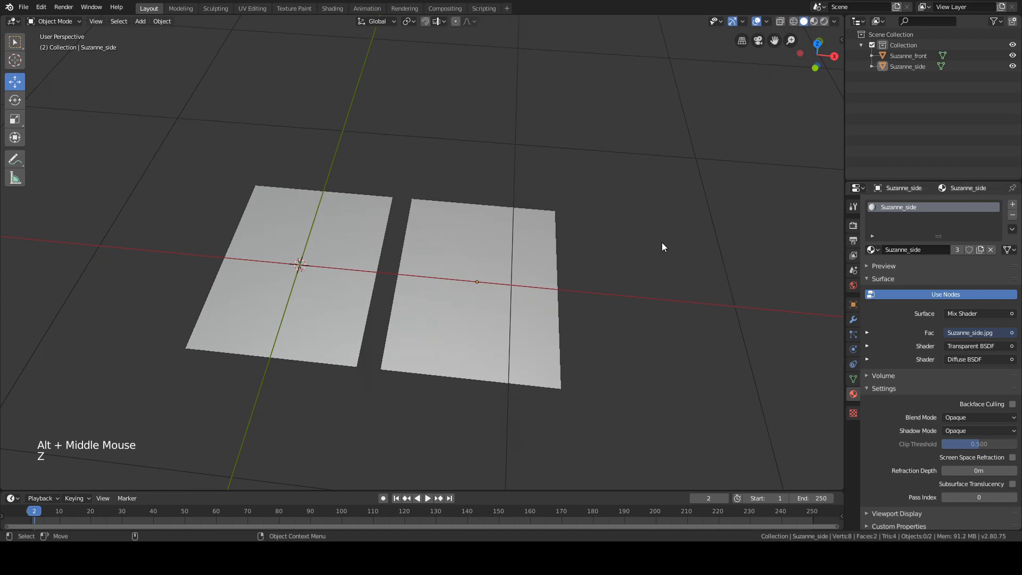
{"action": "left_click", "coordinate": [845, 21]}
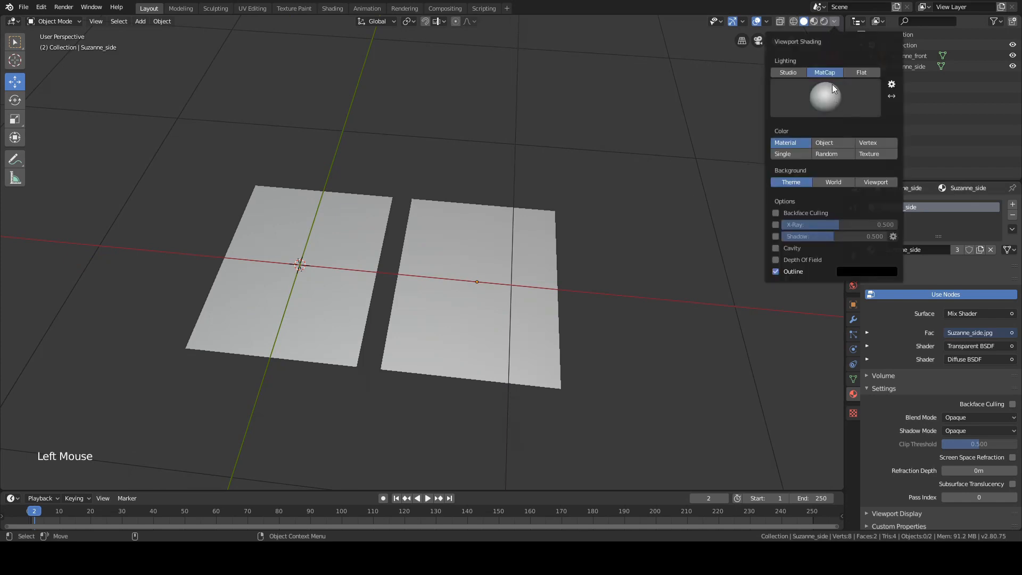
{"action": "left_click", "coordinate": [637, 143]}
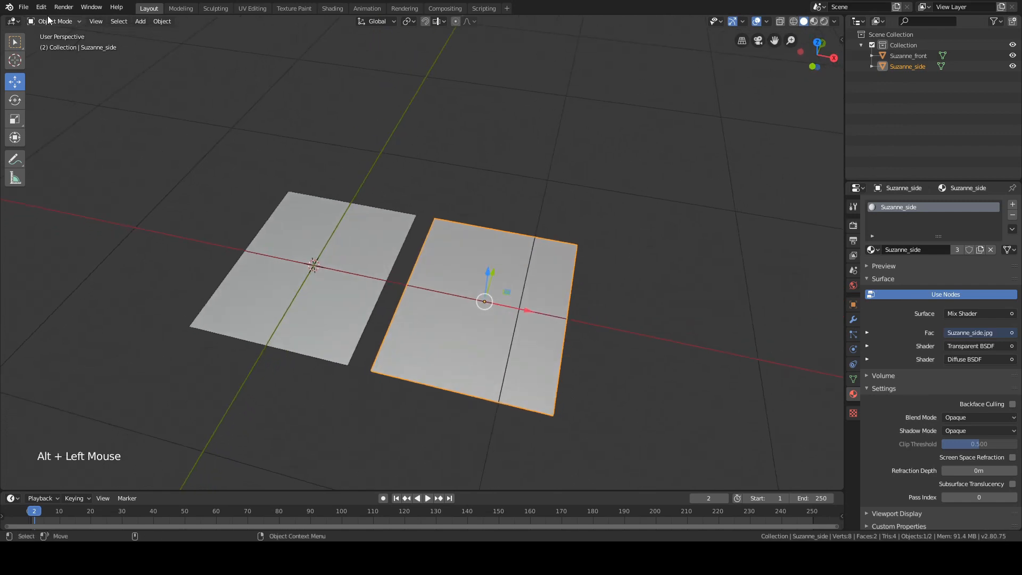
- Swap the planes for reference image empties loading Suzanne_front.jpg and Suzanne_side.jpg
{"action": "left_click", "coordinate": [23, 7]}
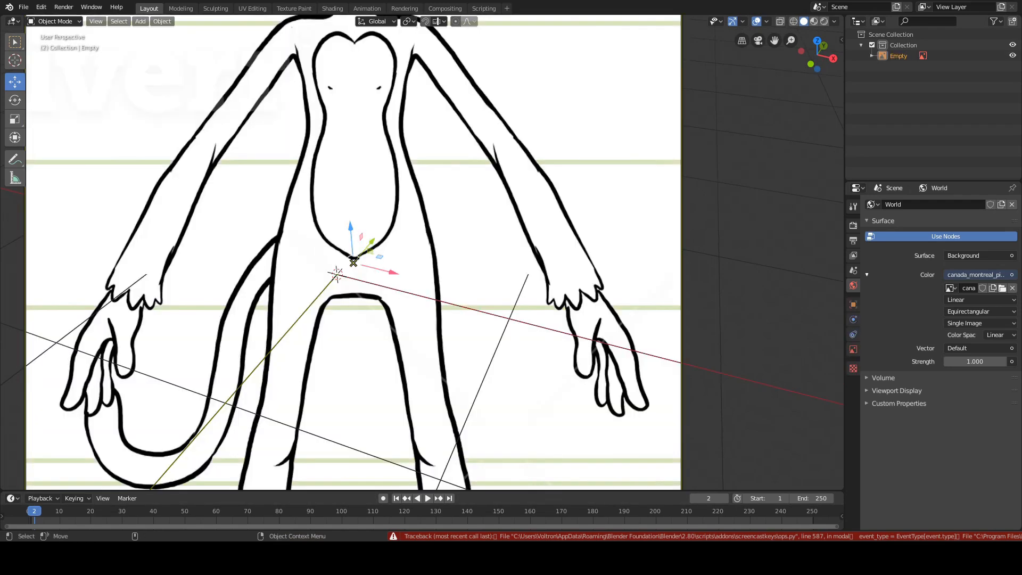
{"action": "scroll", "scroll_direction": "down", "scroll_amount": 3}
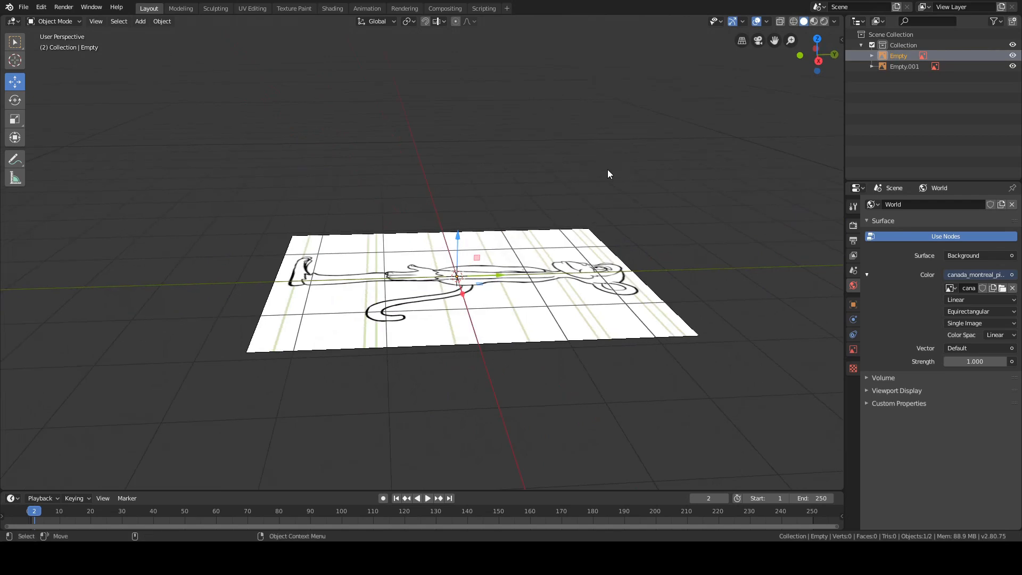
- Rotate both sketch empties 90° on X, and the side empty 90° on Z
{"action": "left_click", "coordinate": [14, 100]}
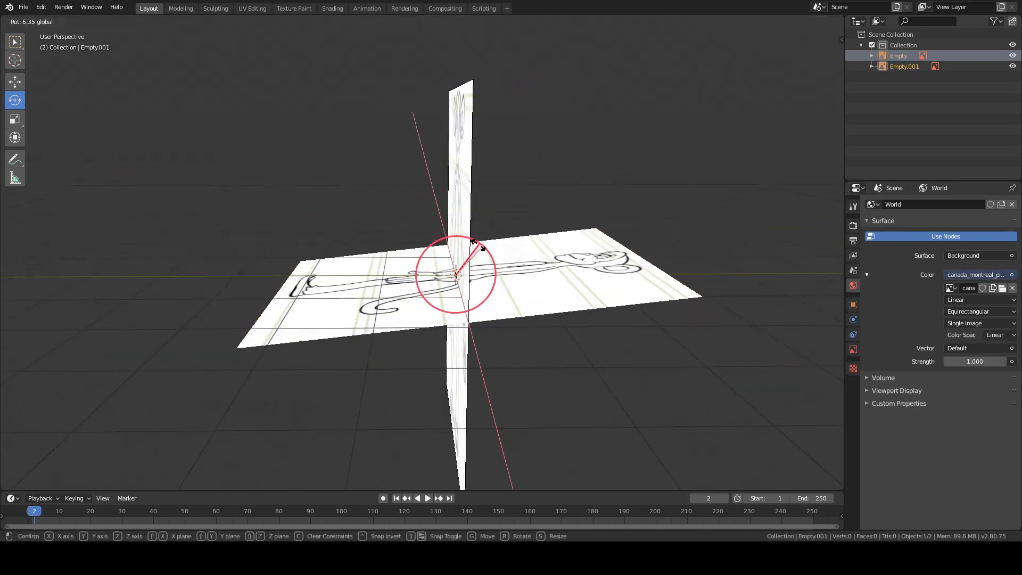
{"action": "left_click", "coordinate": [456, 274]}
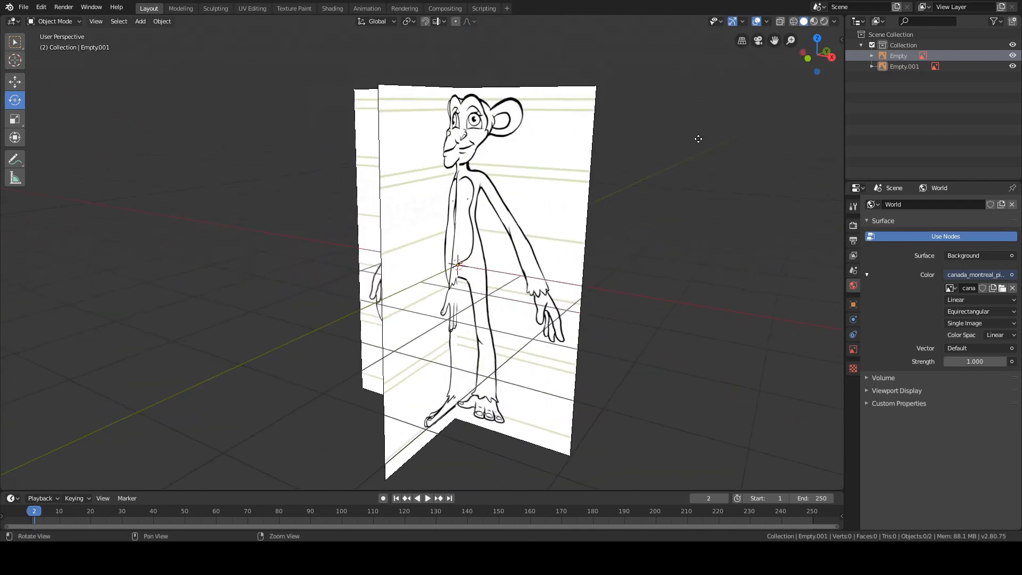
- Add a UV sphere and move the front and side sketch empties to either side
{"action": "left_click", "coordinate": [140, 21]}
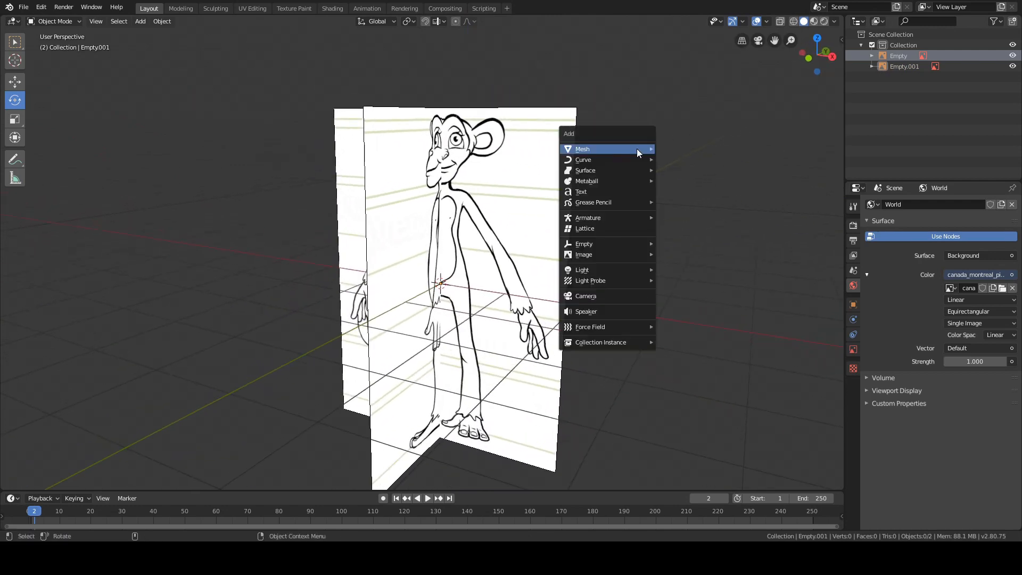
{"action": "left_click", "coordinate": [582, 148]}
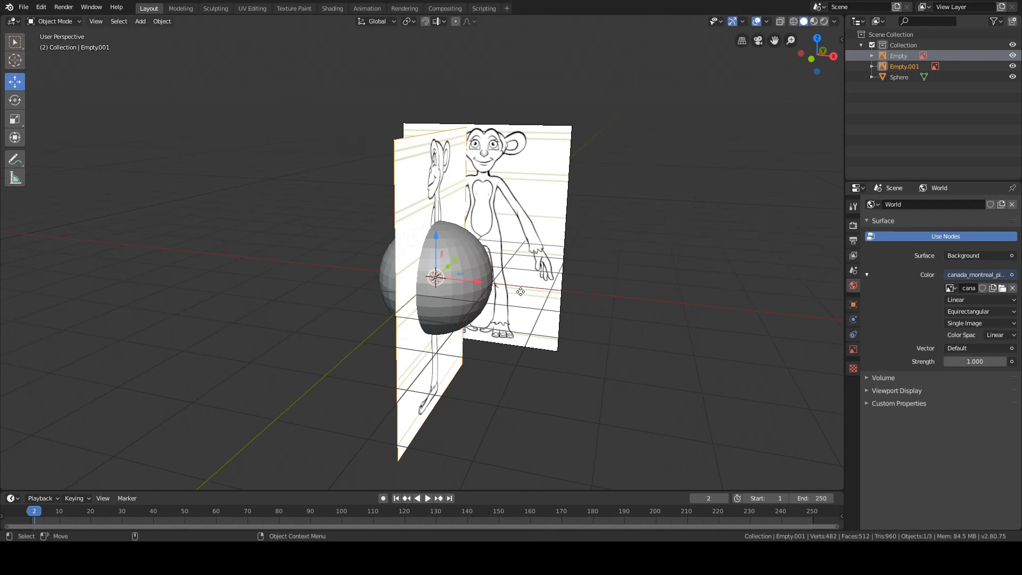
{"action": "key", "text": "g"}
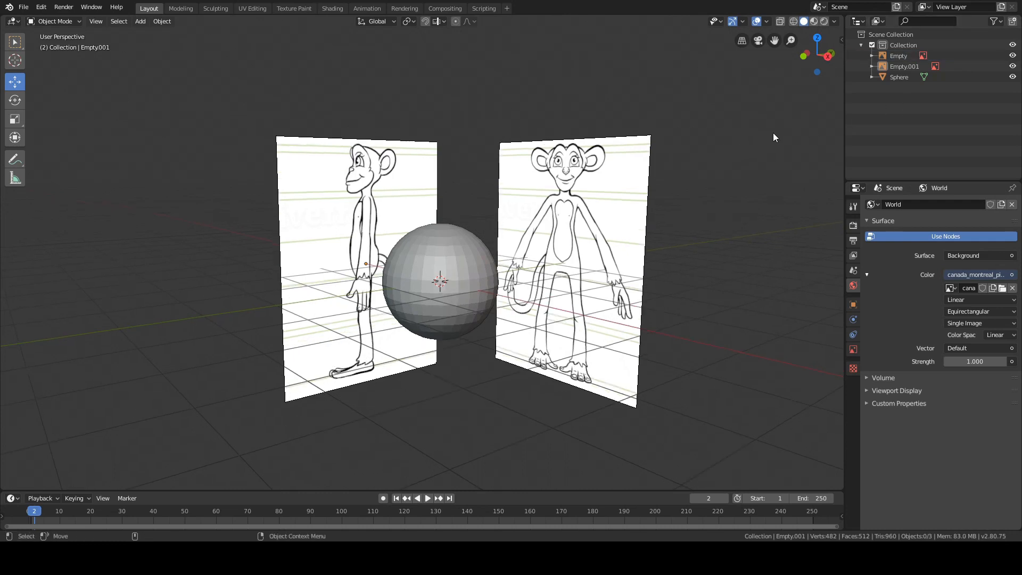
{"action": "mouse_move", "coordinate": [898, 119]}
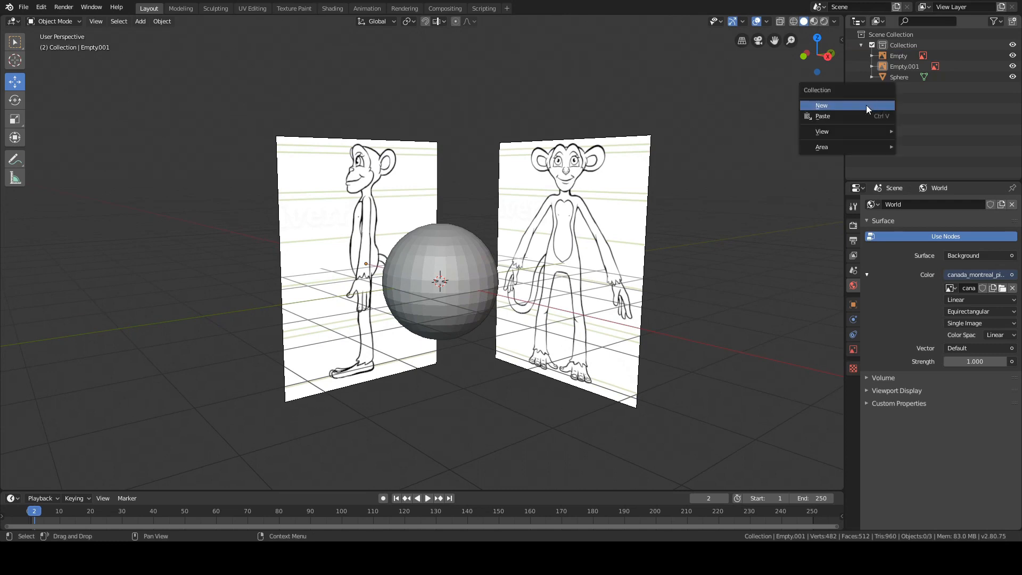
- Create a 'references' collection holding both sketch empties, leaving the sphere in Collection
{"action": "left_click", "coordinate": [821, 105]}
{"action": "type", "text": "references"}
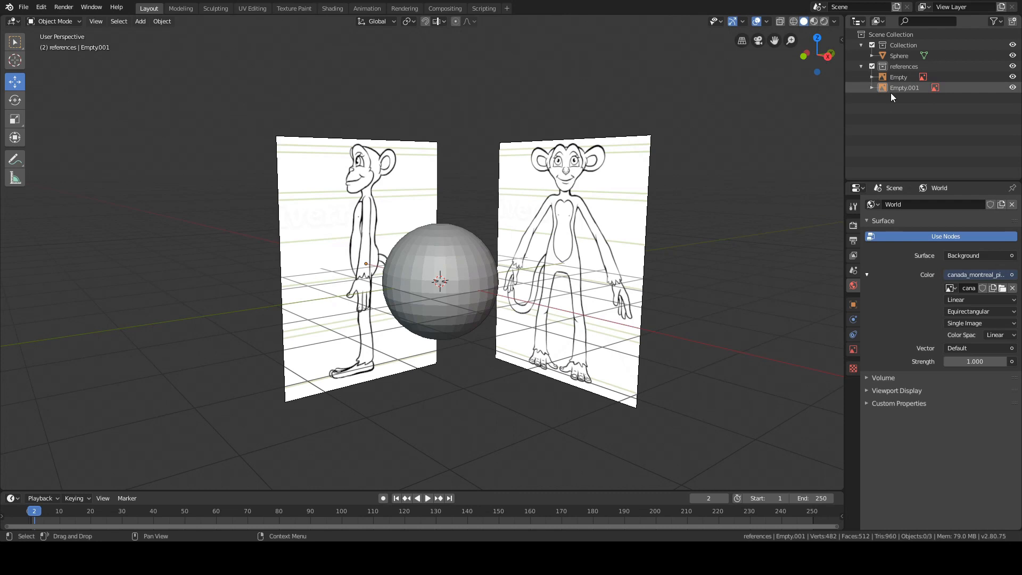
{"action": "left_click", "coordinate": [439, 282]}
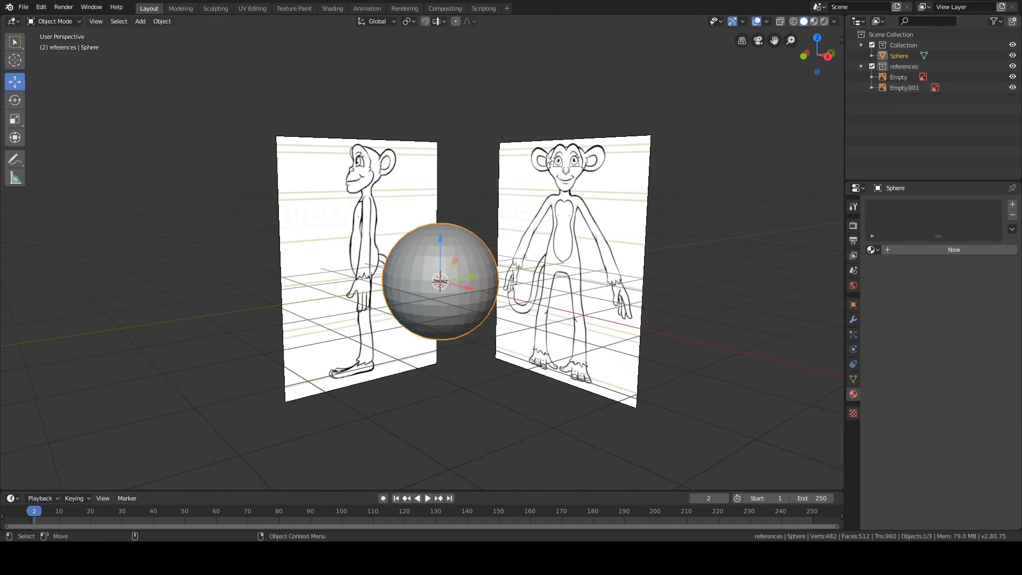
{"action": "mouse_move", "coordinate": [600, 269]}
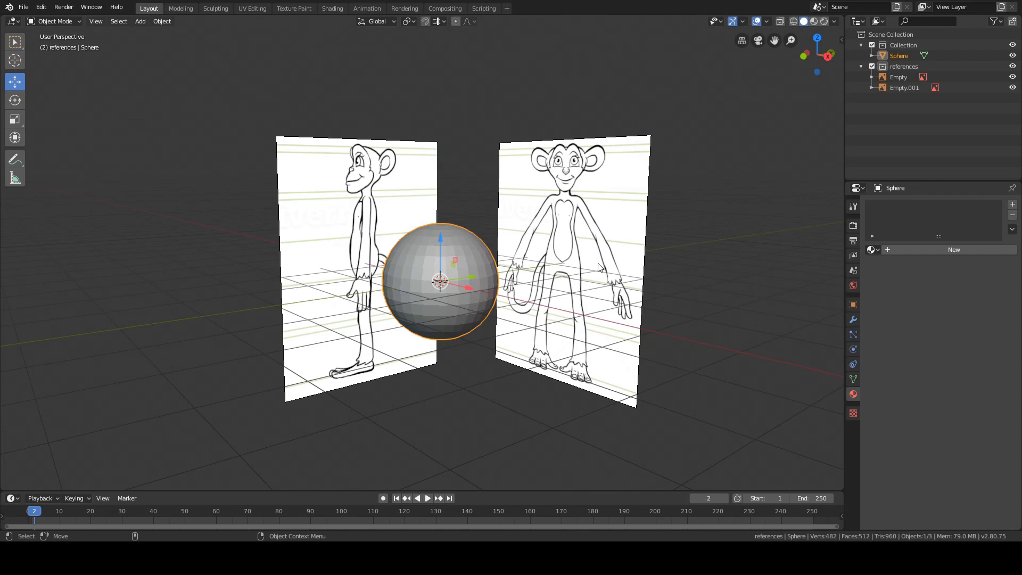
{"action": "mouse_move", "coordinate": [805, 151]}
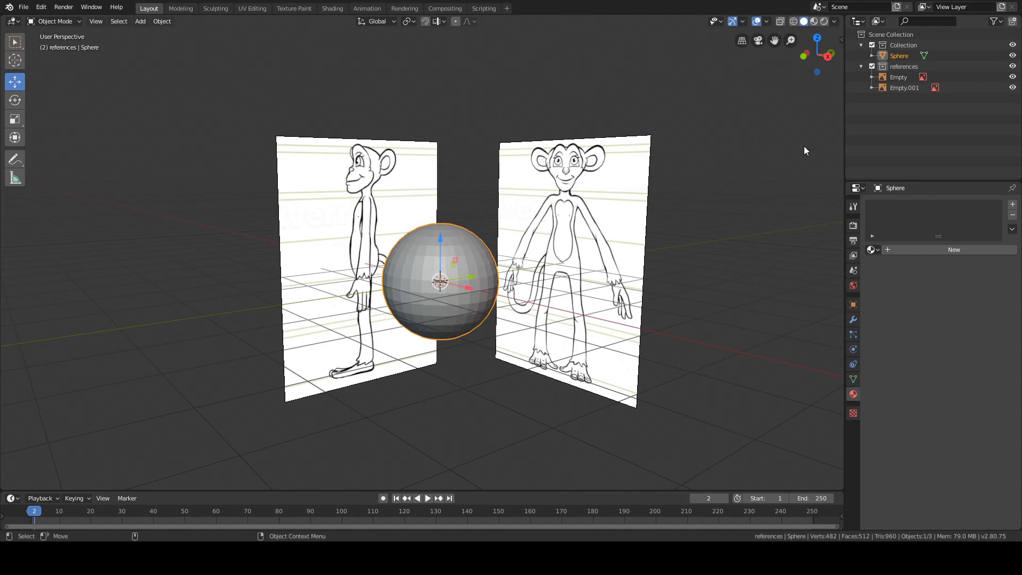
{"action": "mouse_move", "coordinate": [821, 136]}
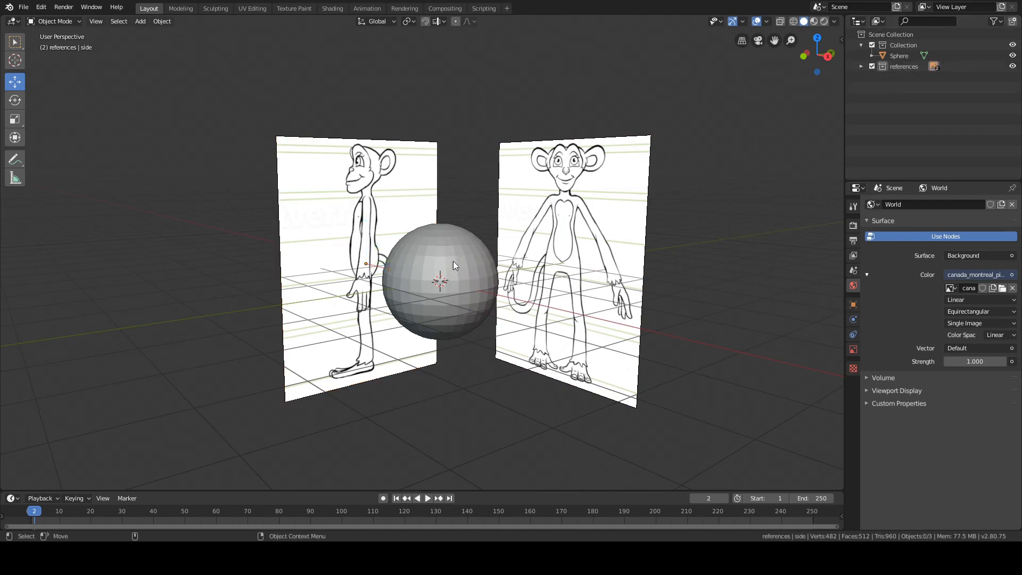
{"action": "left_click", "coordinate": [440, 281]}
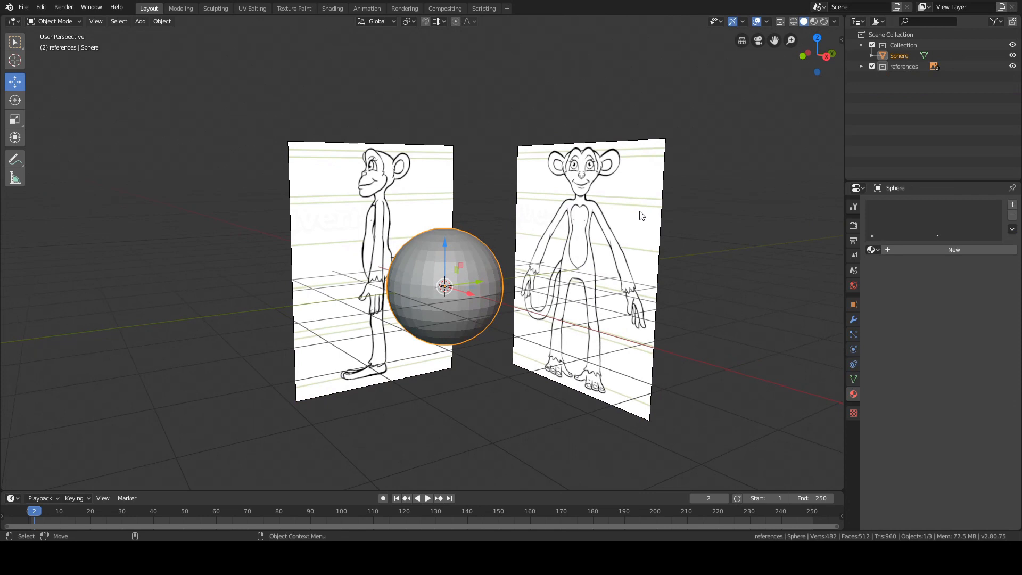
{"action": "mouse_move", "coordinate": [586, 171]}
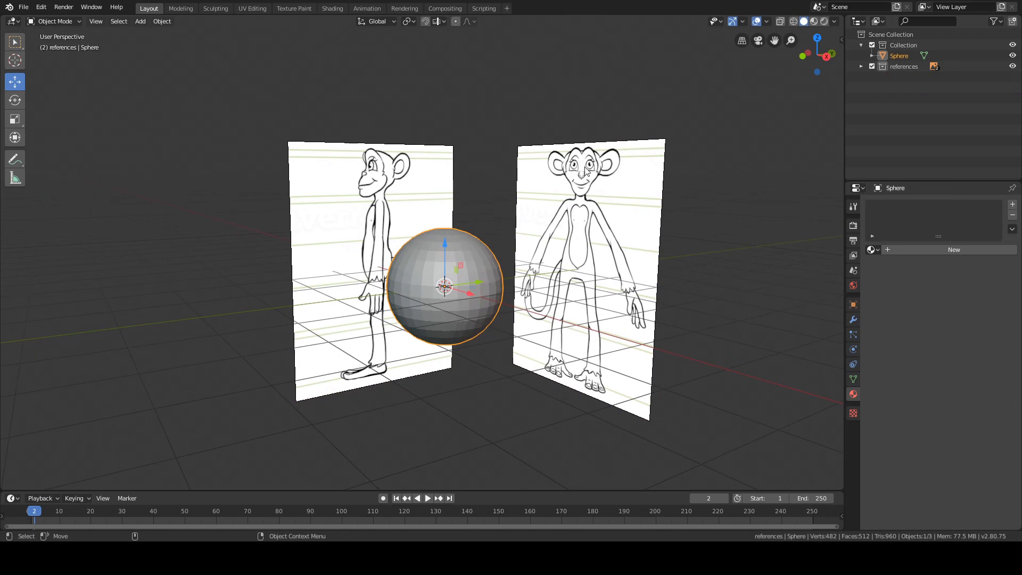